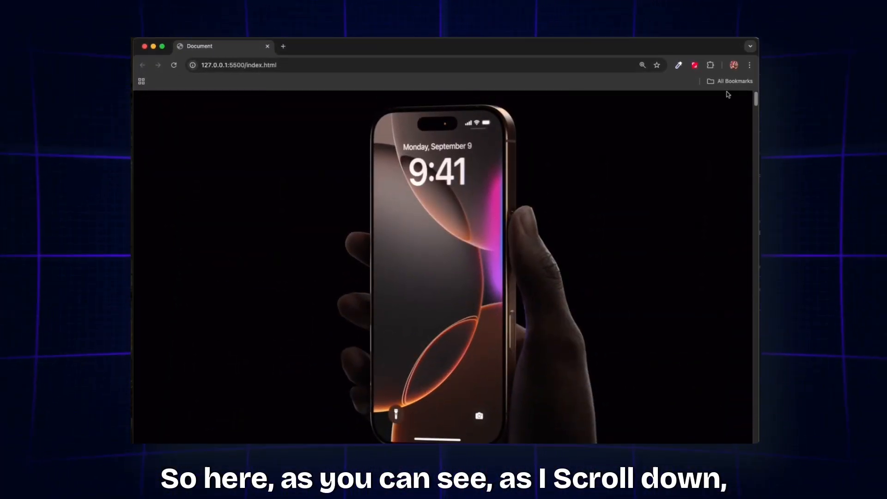
- Scroll index.html down through the body markup to the Lenis CDN script tag
scroll("down", 3)
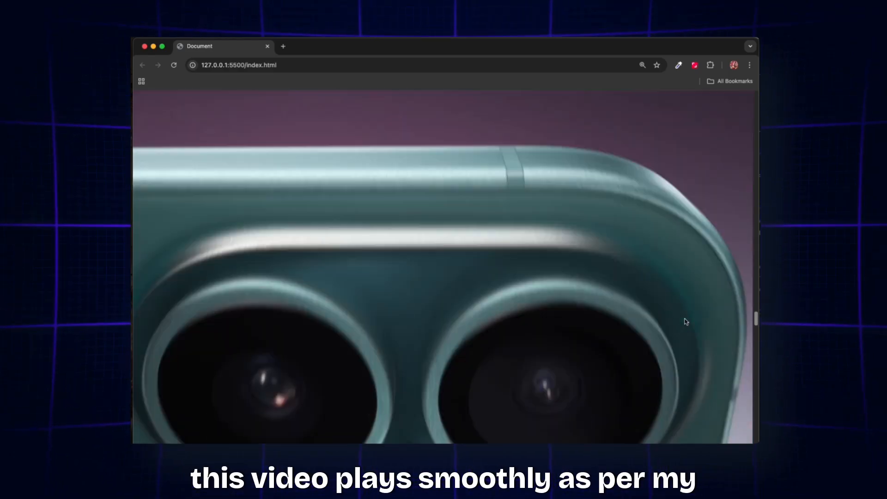
scroll("down", 3)
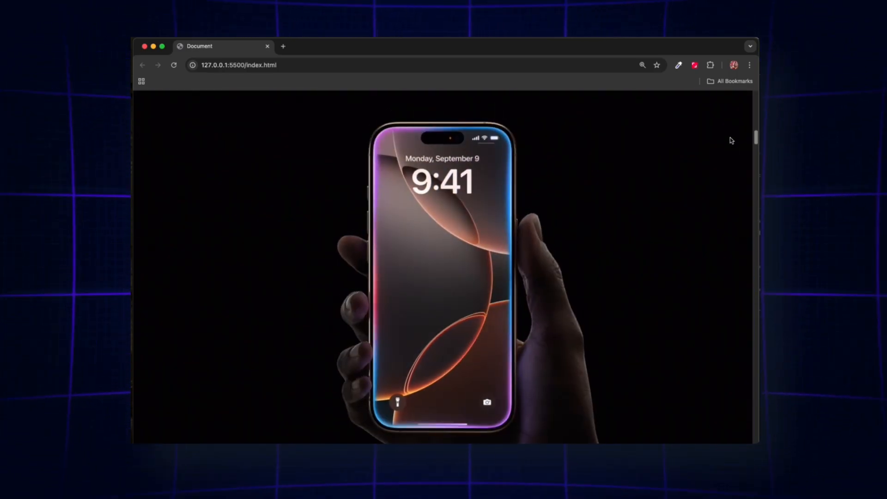
scroll("down", 3)
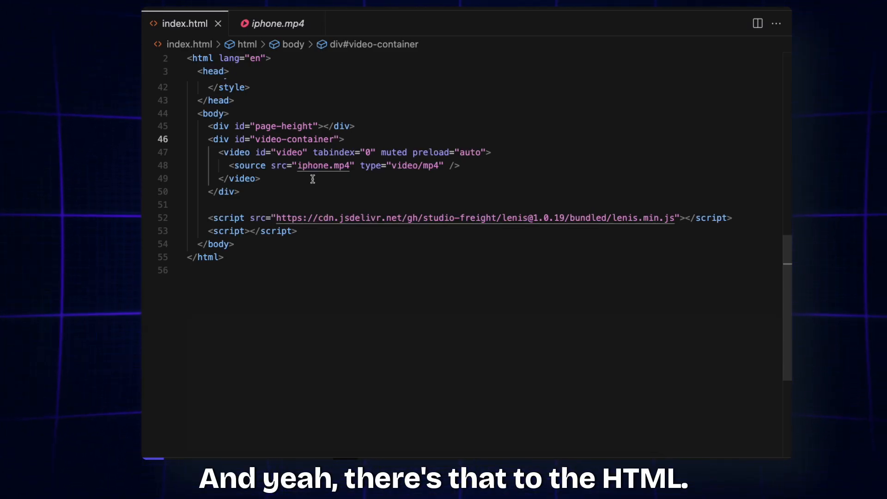
mouse_move(274, 182)
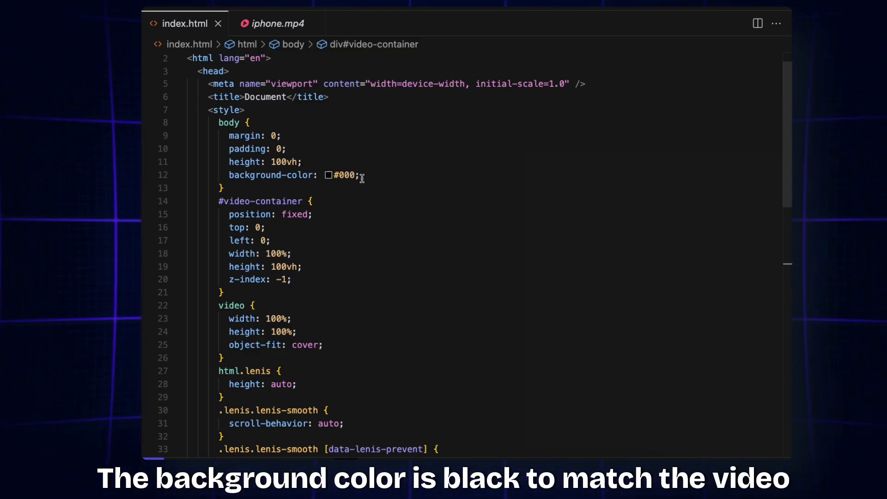
mouse_move(388, 180)
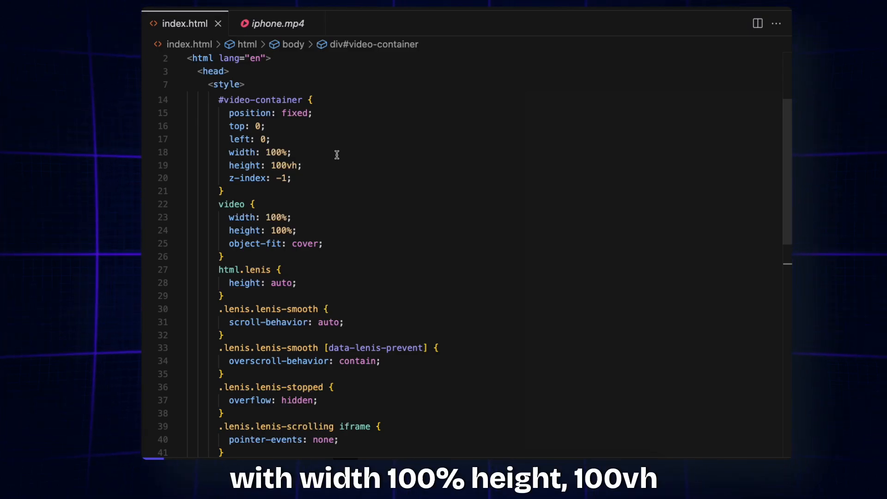
mouse_move(302, 160)
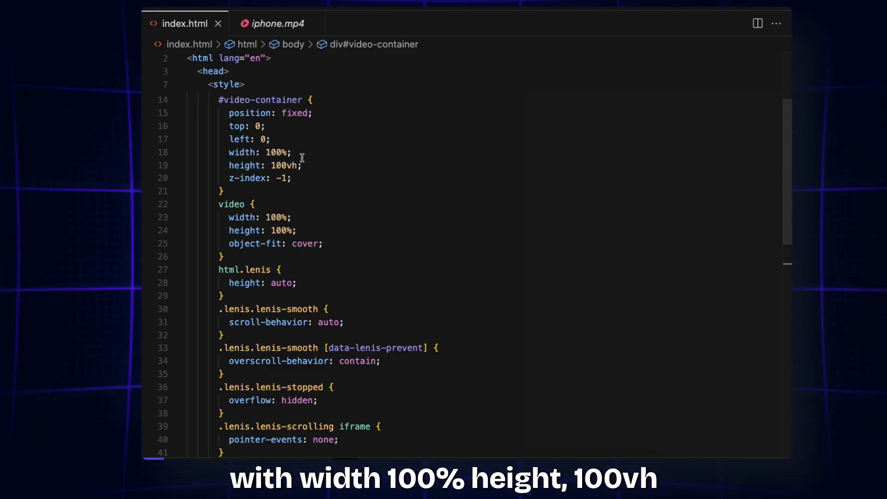
mouse_move(323, 168)
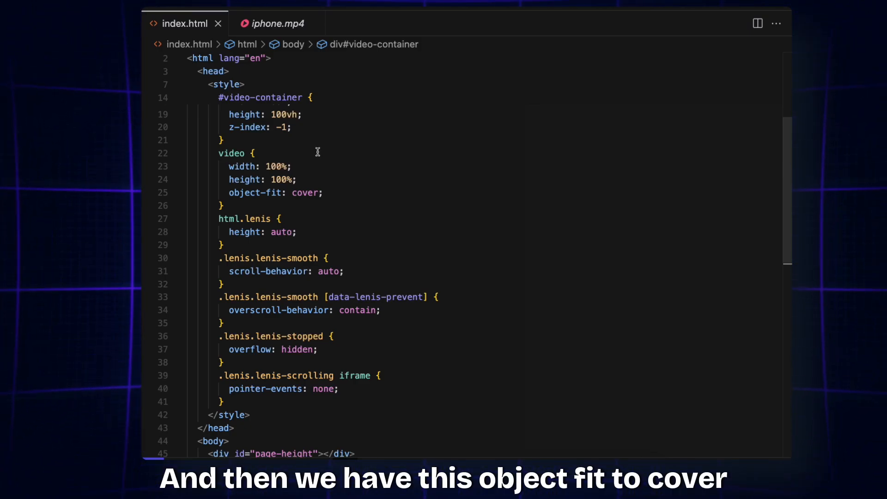
scroll("down", 3)
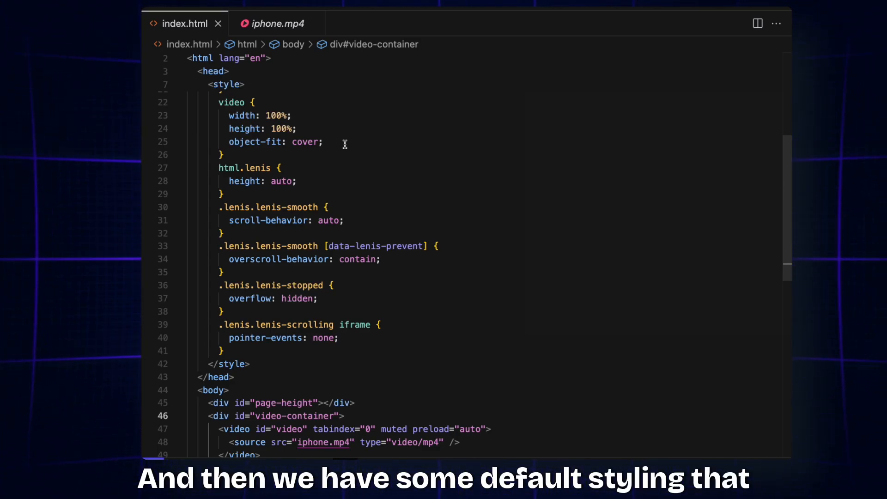
scroll("down", 3)
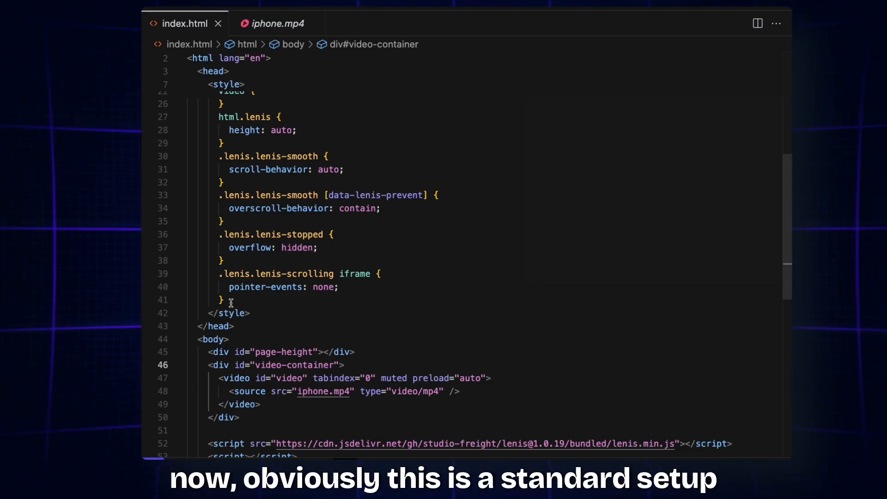
mouse_move(655, 364)
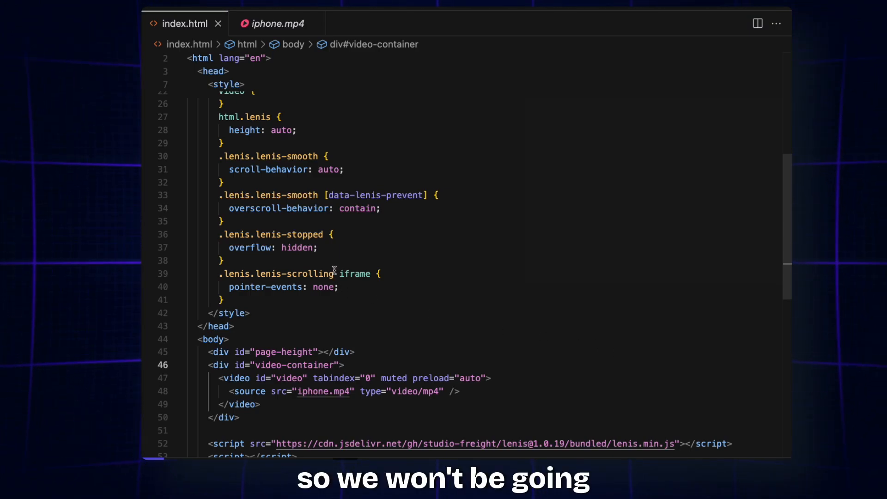
mouse_move(246, 287)
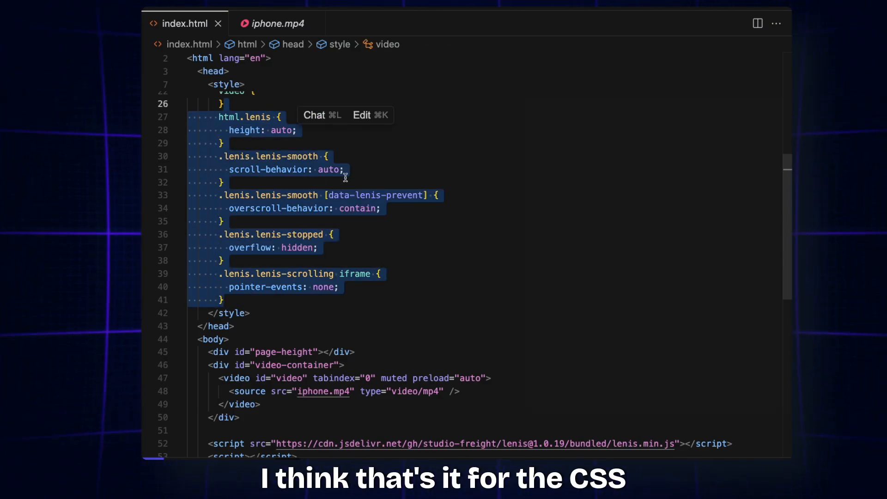
left_click(327, 156)
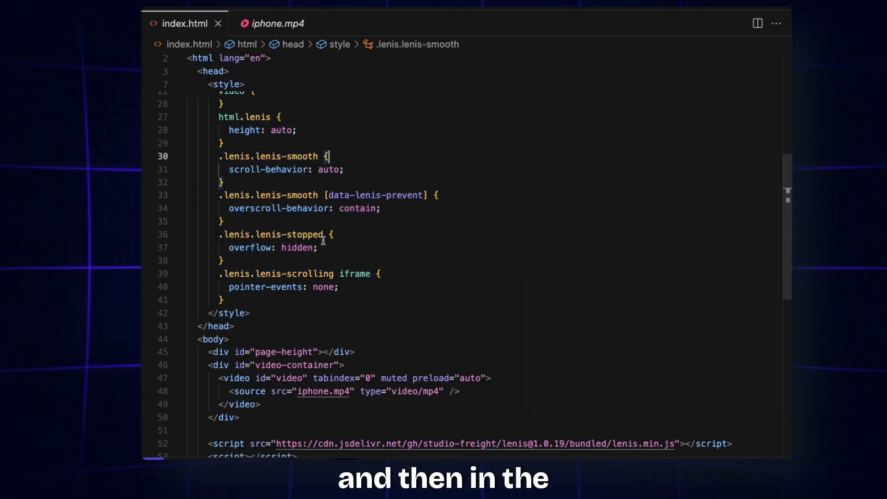
scroll("down", 3)
type("const video = document.getElementById(\"video\");")
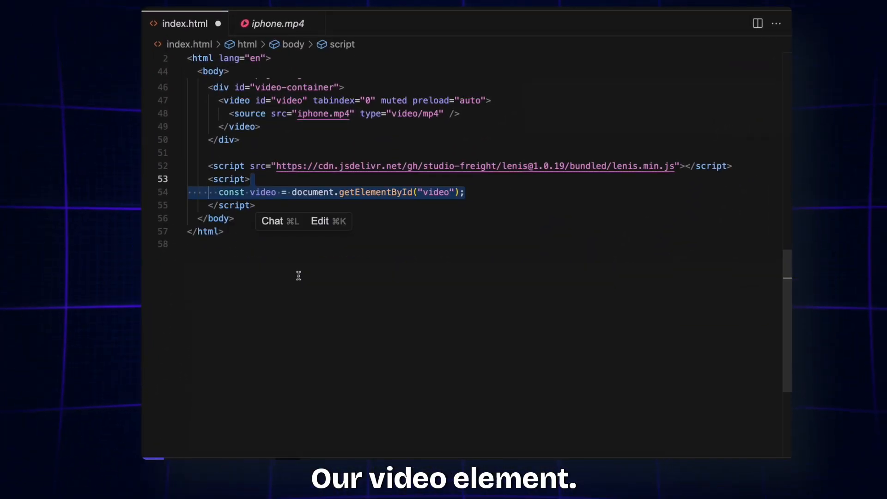
- Declare pageHeight, playbackConst = 1000, and new Lenis({ duration: 1.2, smoothWheel: true })
type("const pageHeight = document.getElementById(\"page-height\");")
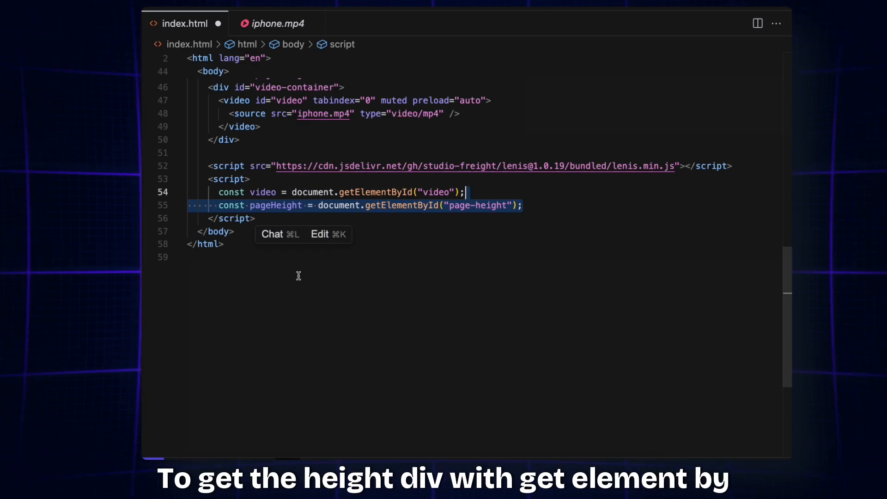
type("const playbackConst = 1000;")
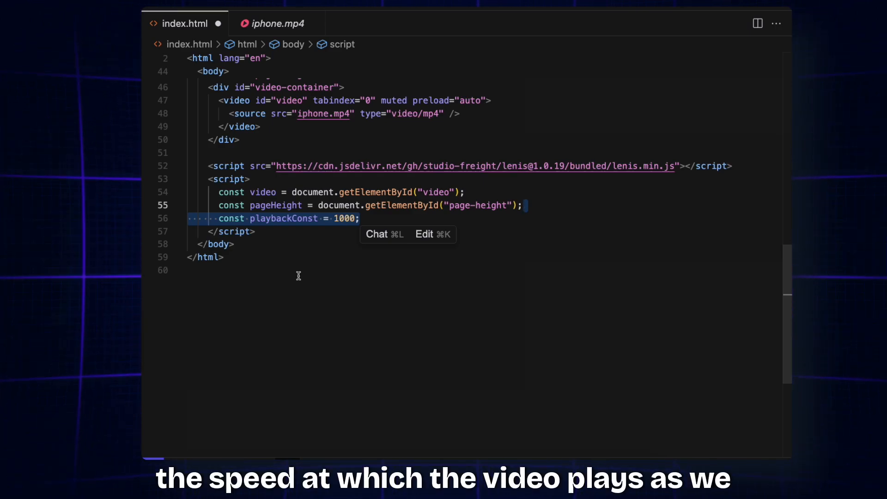
type("const lenis = new Lenis({});")
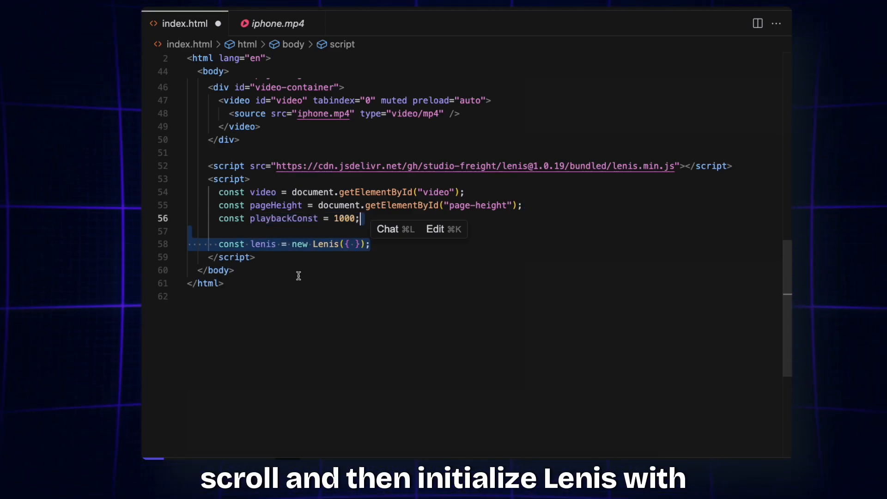
type("duration: 1.2")
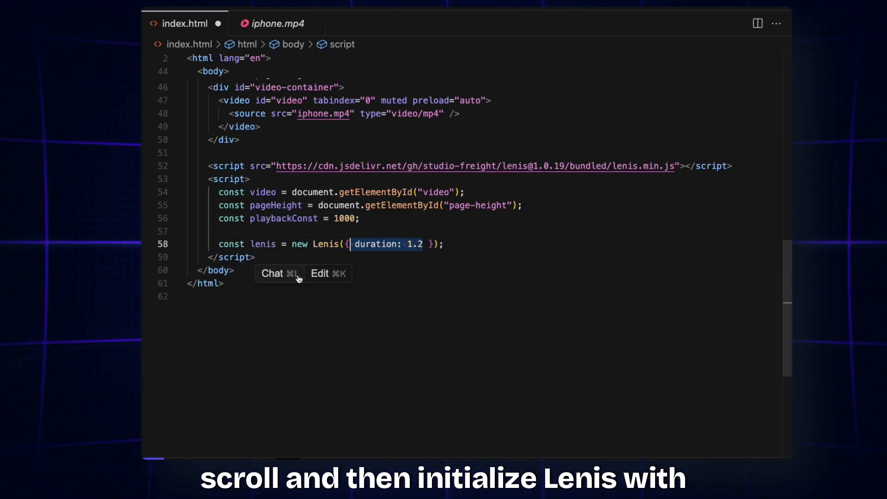
type(", smoothWheel: true")
type("function raf(time) {")
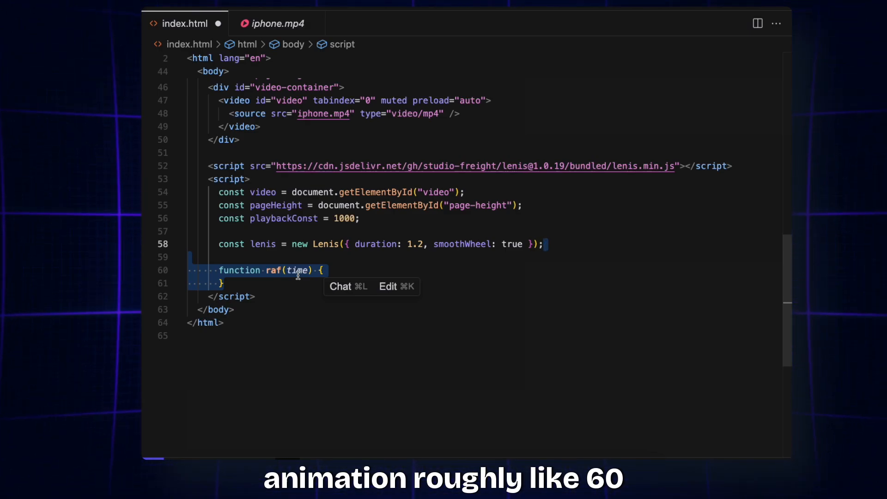
- Write raf(time) with lenis.raf(time), video.currentTime from scrollY / playbackConst, and requestAnimationFrame(raf)
type("lenis.raf(time);")
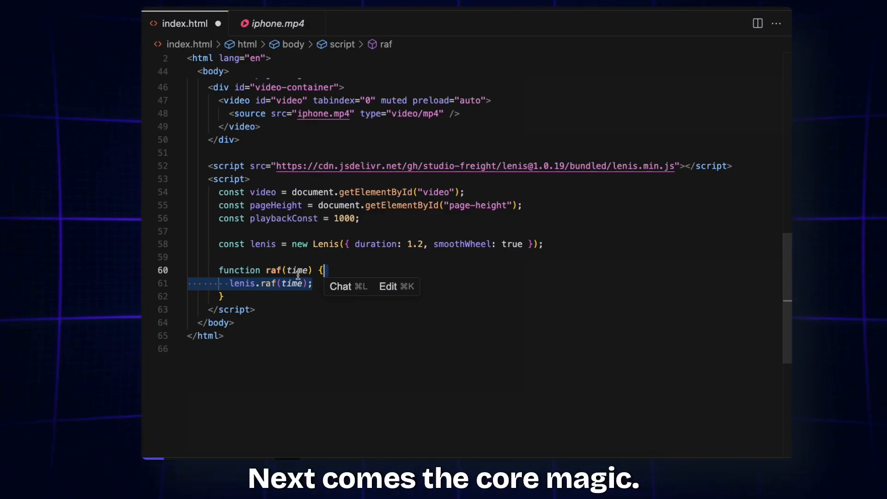
type("video.currentTime = window.scrollY / playbackConst;")
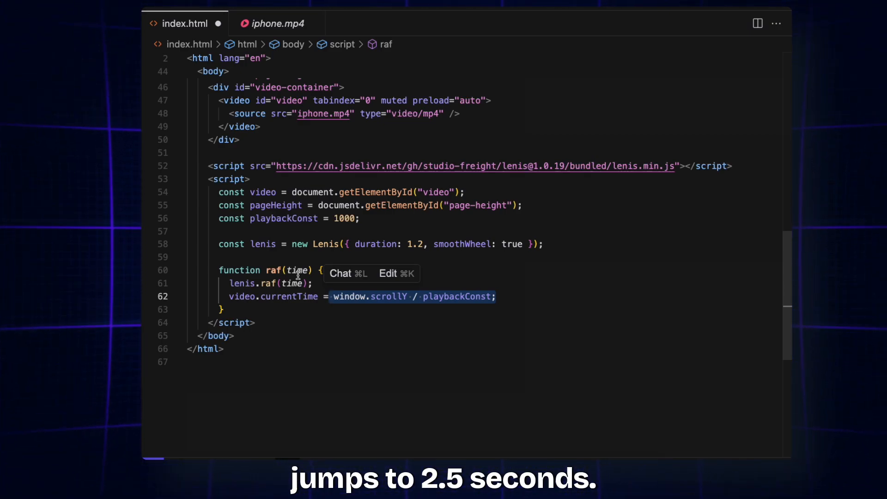
type("requestAnimationFrame(raf);")
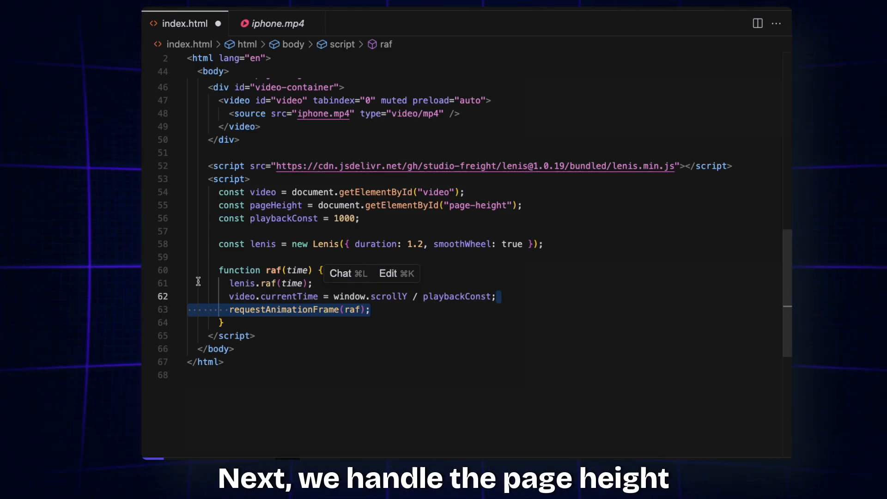
scroll("down", 3)
type("video.onloadedmetadata = () =>")
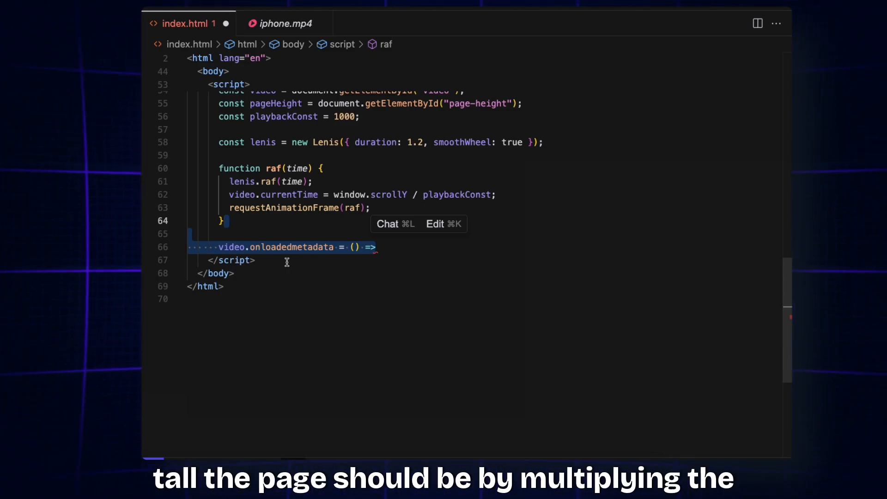
- Set pageHeight.style.height to Math.floor(video.duration * playbackConst) + "px" in onloadedmetadata and save
type("(pageHeight.style.height = Math.floor());")
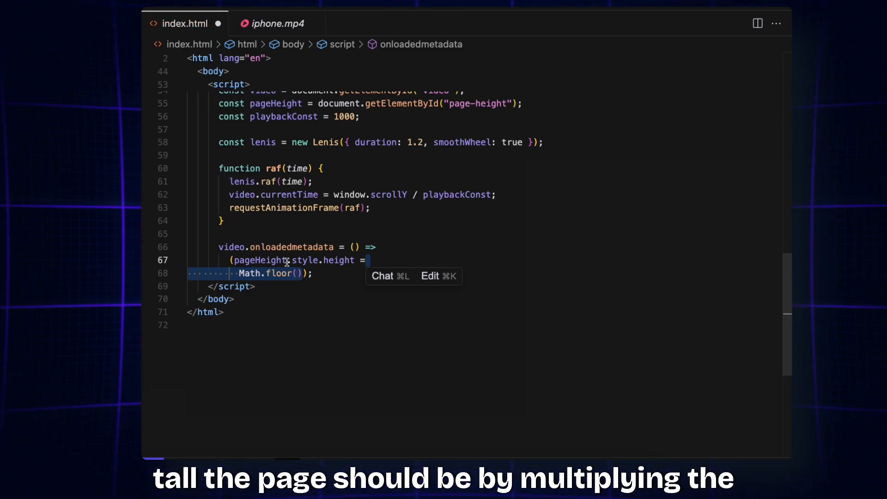
type("video.duration * playbackConst")
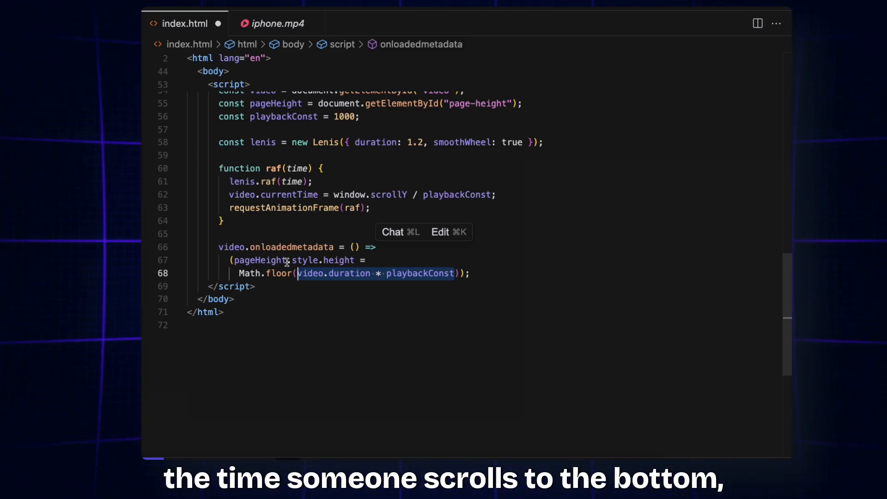
type("+ \"px\"")
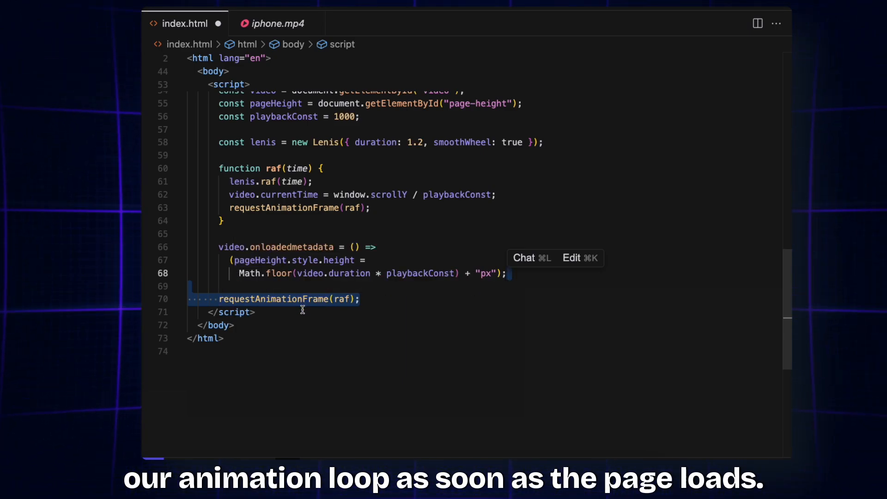
key("cmd+s")
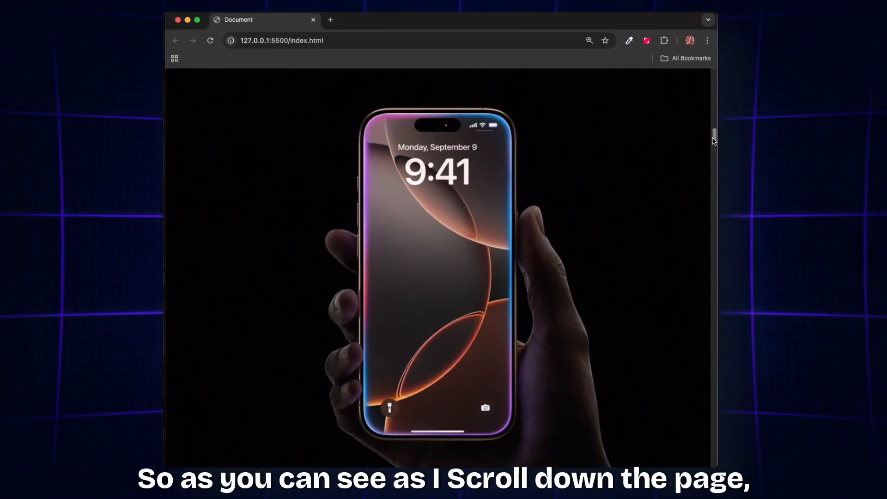
- Scroll down the localhost page to watch the iPhone video scrub with scrolling
scroll("down", 3)
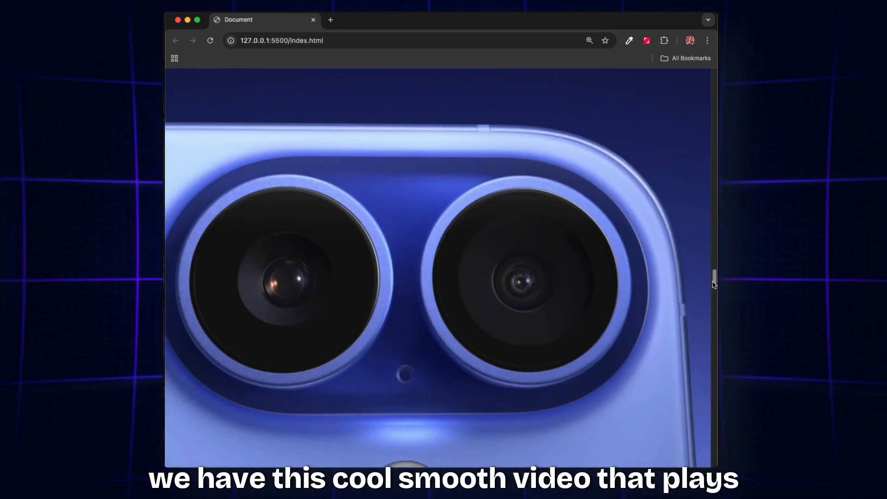
scroll("down", 3)
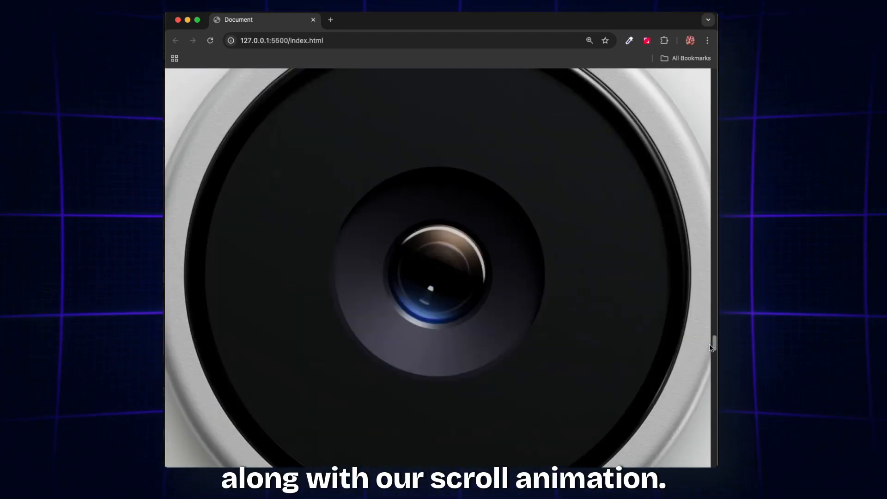
scroll("down", 3)
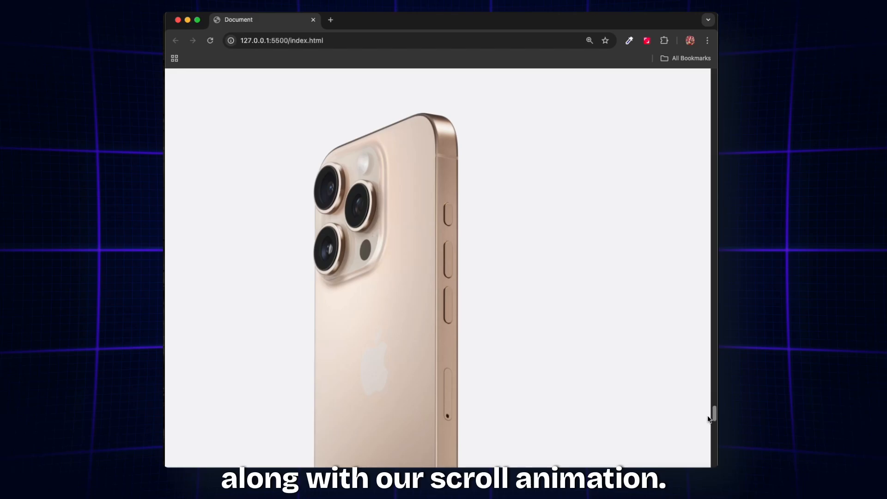